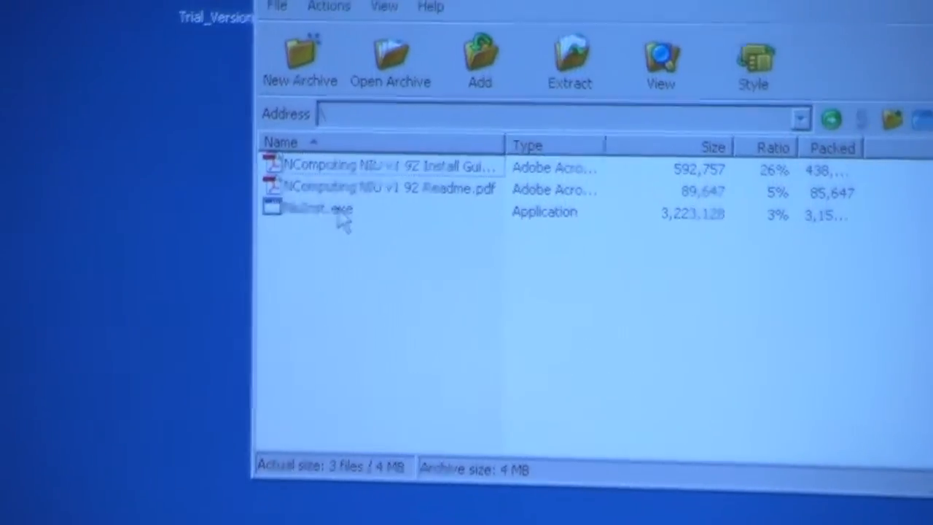
Step: Run NiuInst.exe from the archive to start the NComputing IP Utility installer
left_click(317, 208)
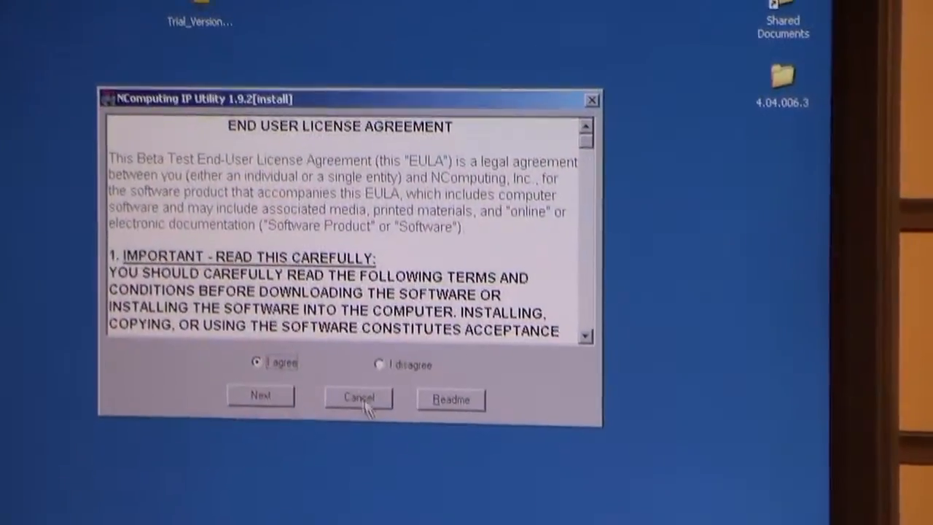
Step: Accept the licence, keep the Intel network card as host, and allocate 10 IP addresses
left_click(260, 395)
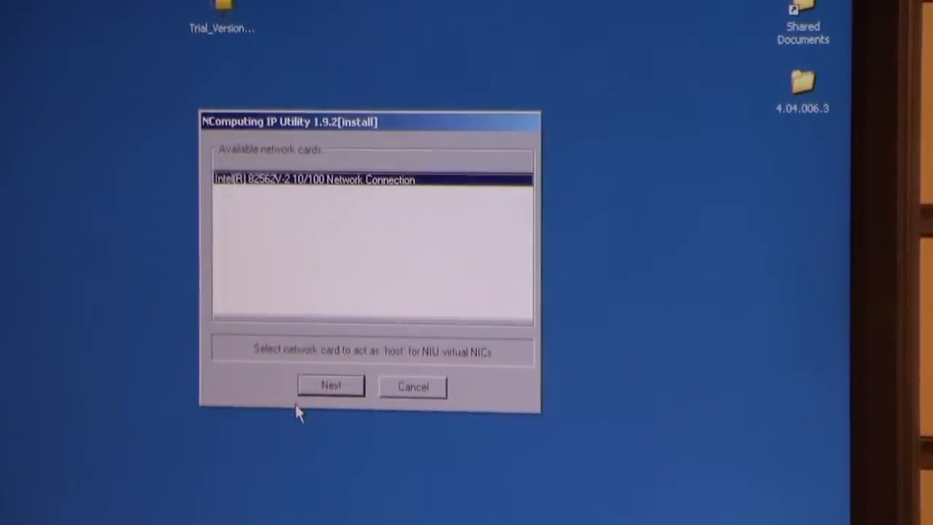
left_click(330, 385)
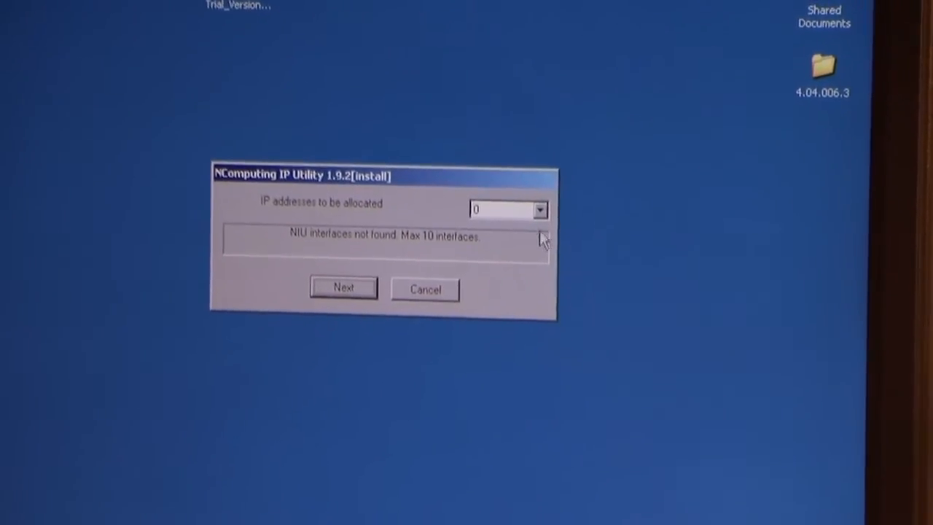
left_click(539, 209)
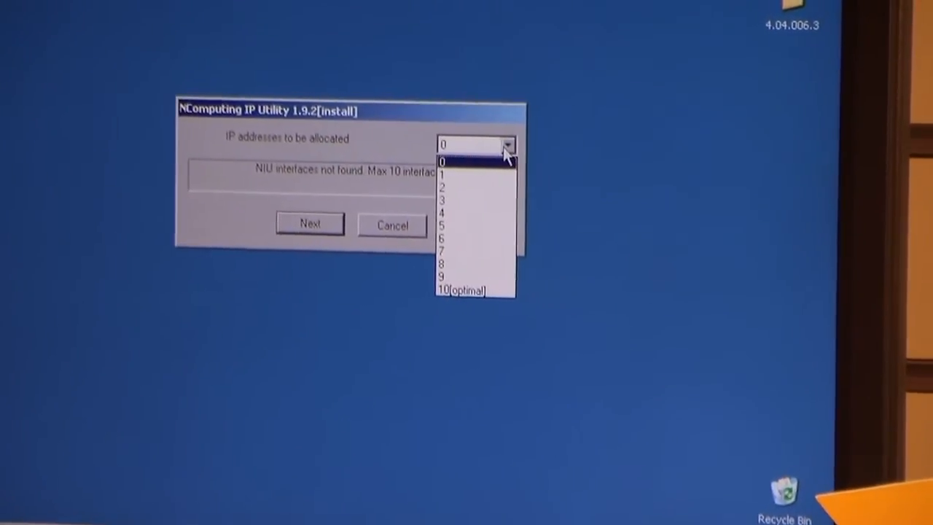
left_click(464, 290)
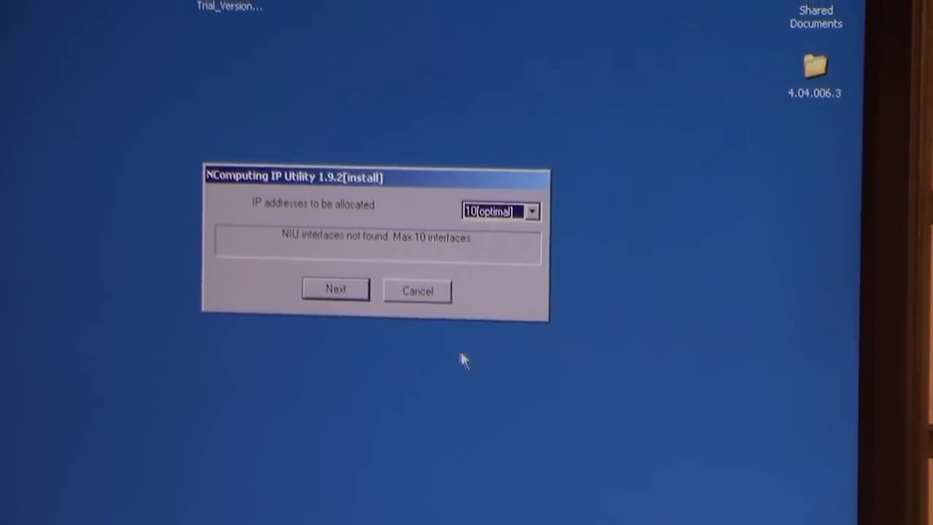
left_click(335, 288)
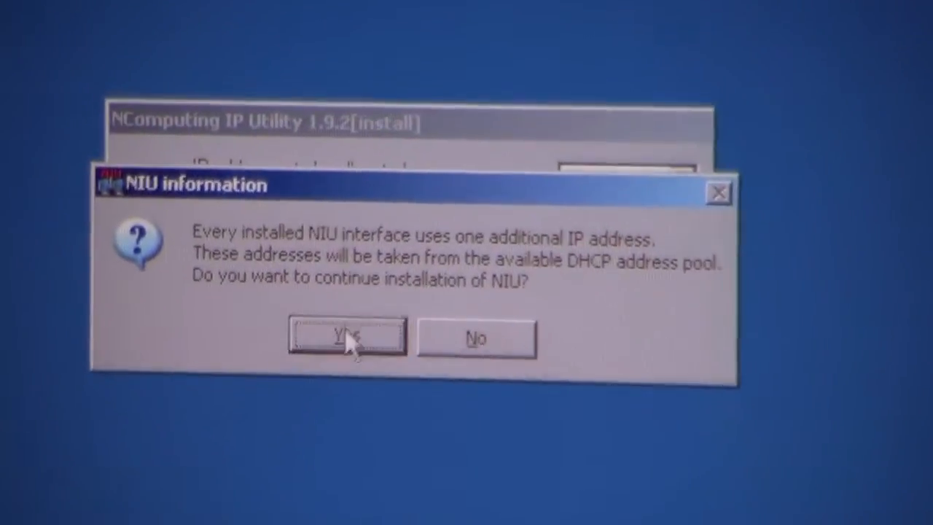
left_click(346, 336)
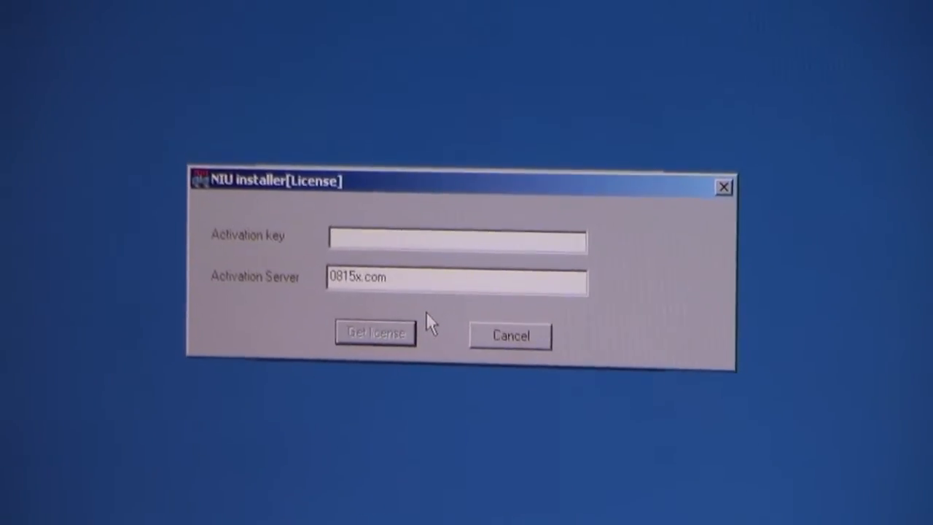
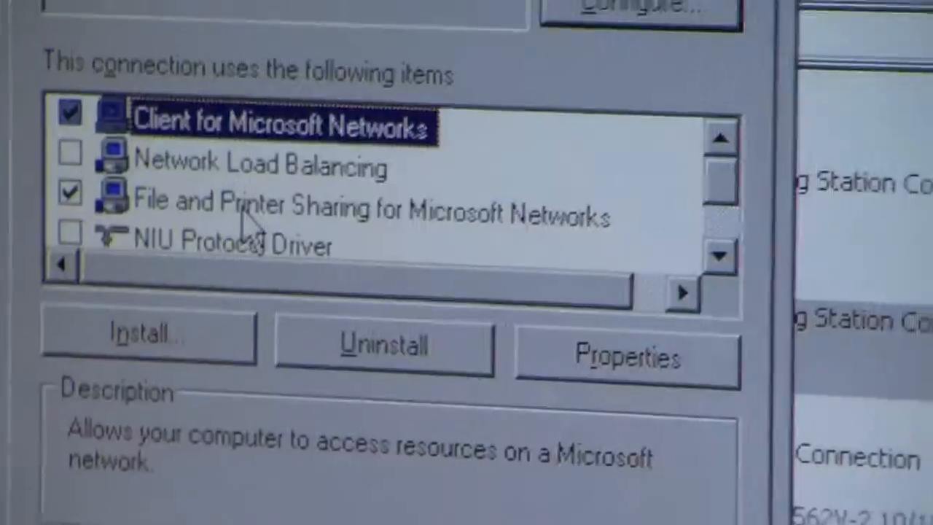
Step: Set NComputing Station Connection 2's Internet Protocol (TCP/IP) to use a manually specified IP address
left_click(292, 222)
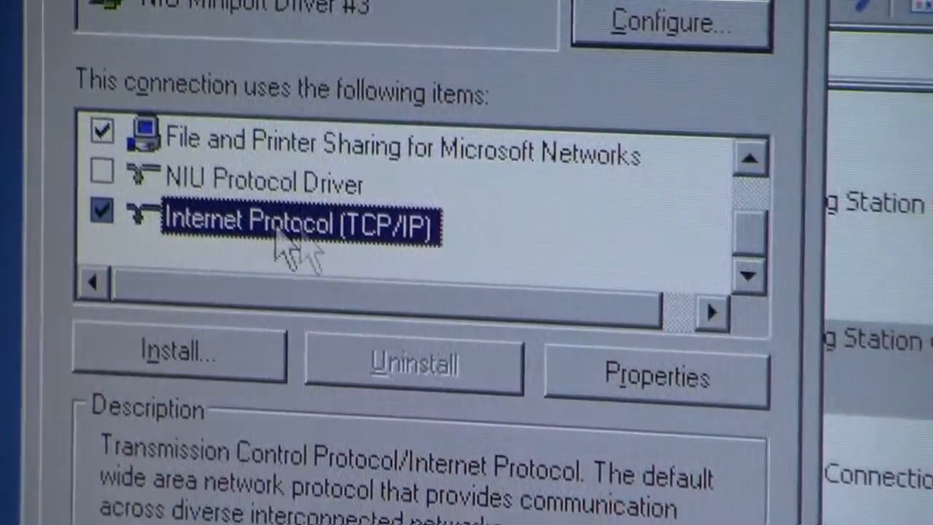
left_click(654, 375)
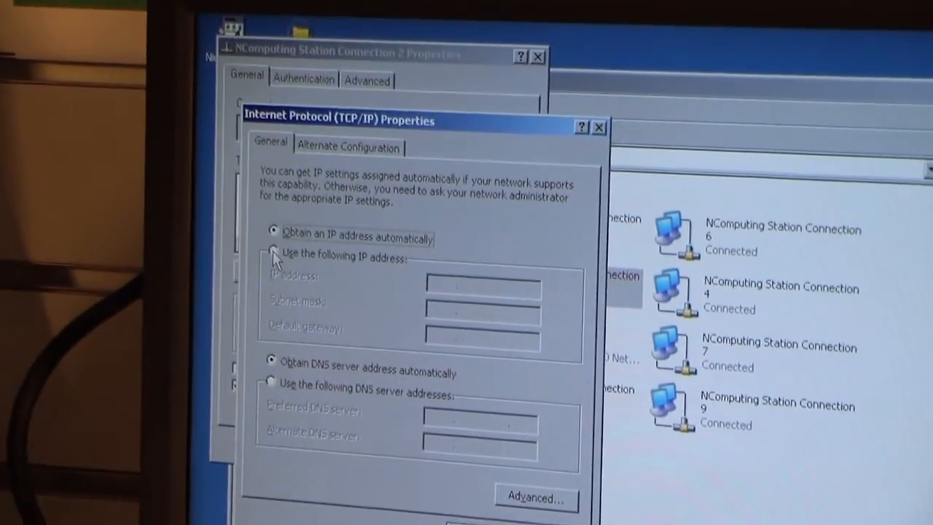
left_click(274, 253)
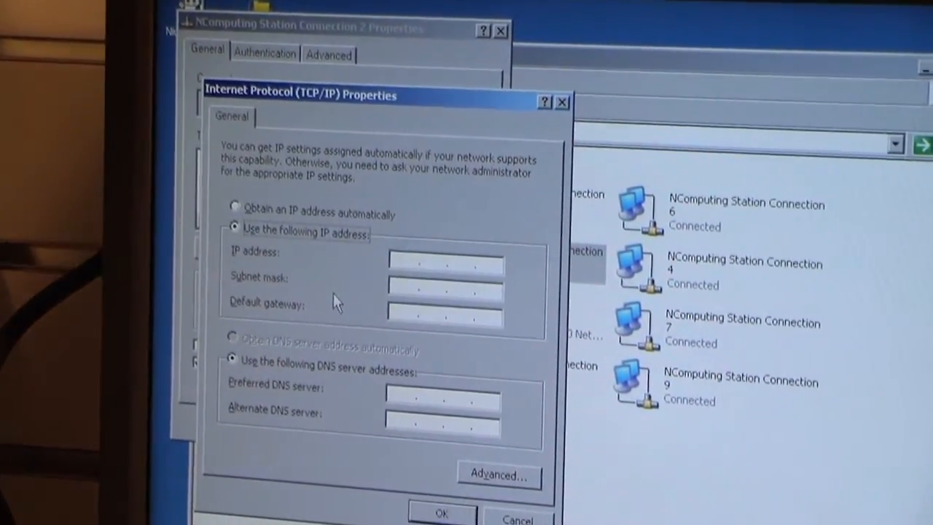